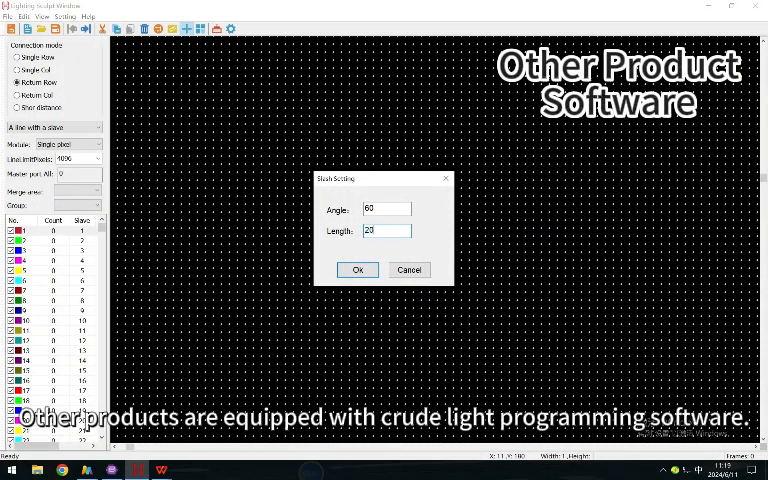
Step: Confirm the angle 60, length 20 run of lights and browse the File and Edit menus
{"action": "left_click", "coordinate": [356, 270]}
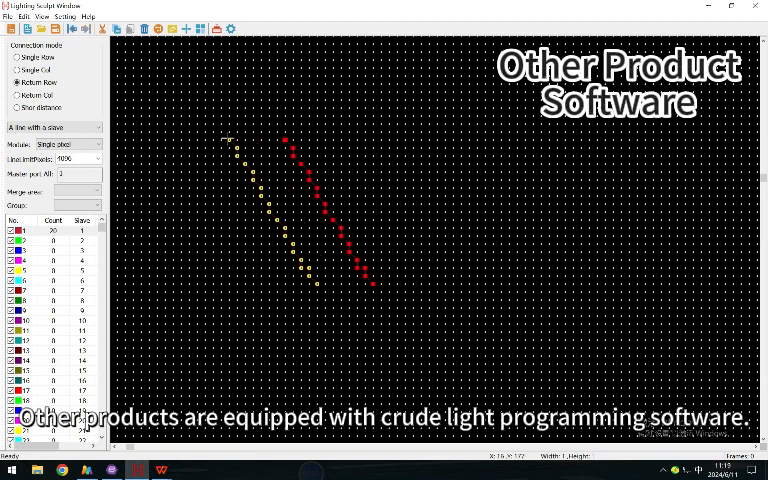
{"action": "left_click", "coordinate": [8, 16]}
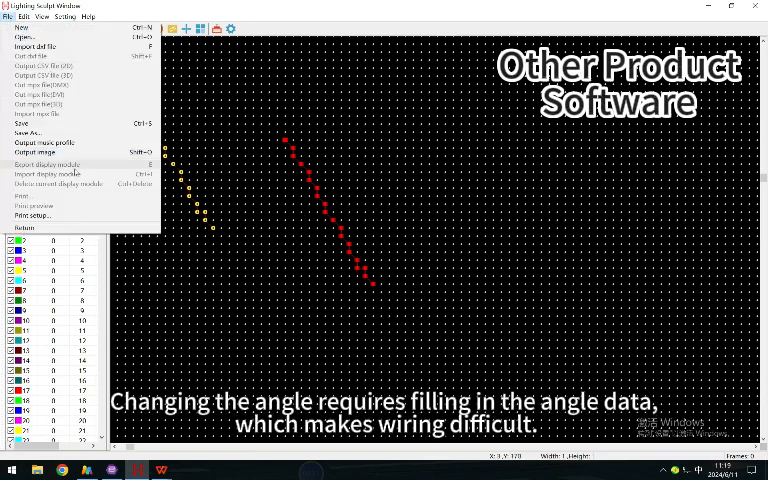
{"action": "left_click", "coordinate": [26, 16]}
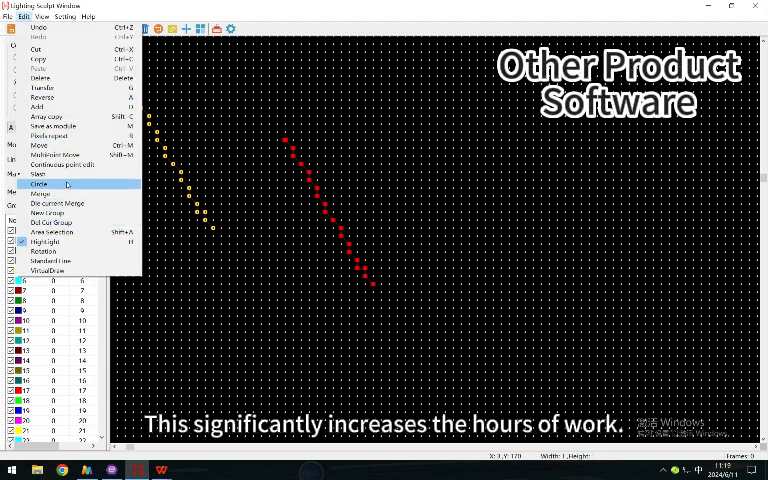
Step: Add a further run of lights at angle 80, length 20
{"action": "left_click", "coordinate": [40, 184]}
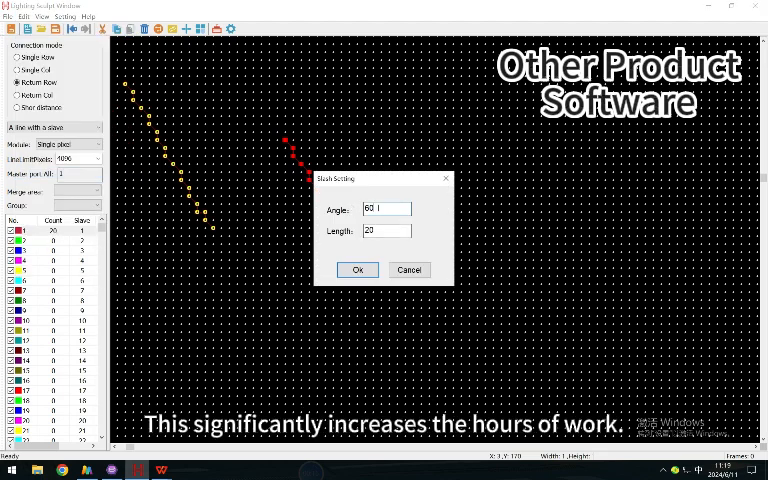
{"action": "left_click", "coordinate": [356, 270]}
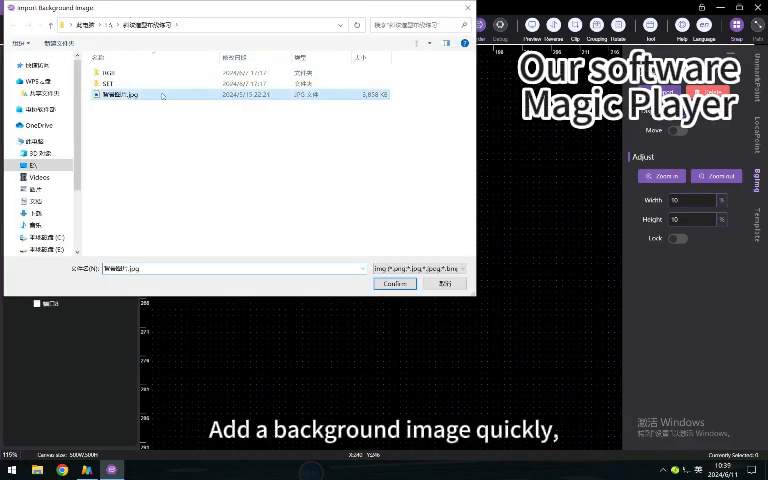
Step: Load the selected JPEG picture as the wiring layout's background image
{"action": "left_click", "coordinate": [394, 284]}
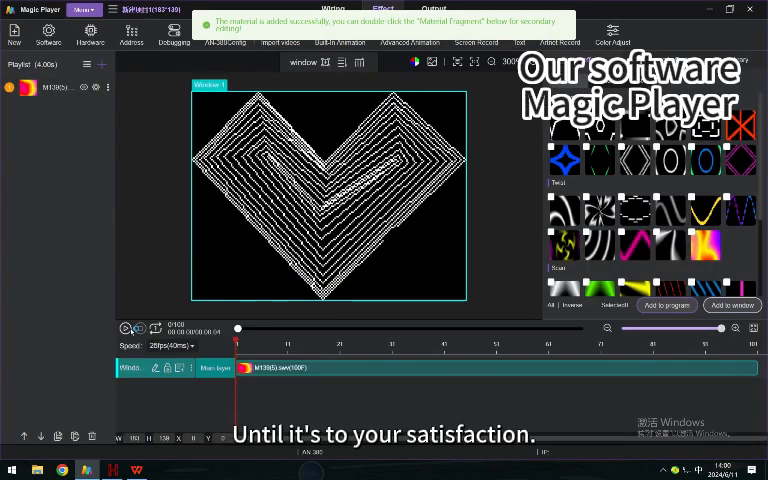
Step: Add the chosen library effect to the program for the heart-shaped layout
{"action": "left_click", "coordinate": [142, 328]}
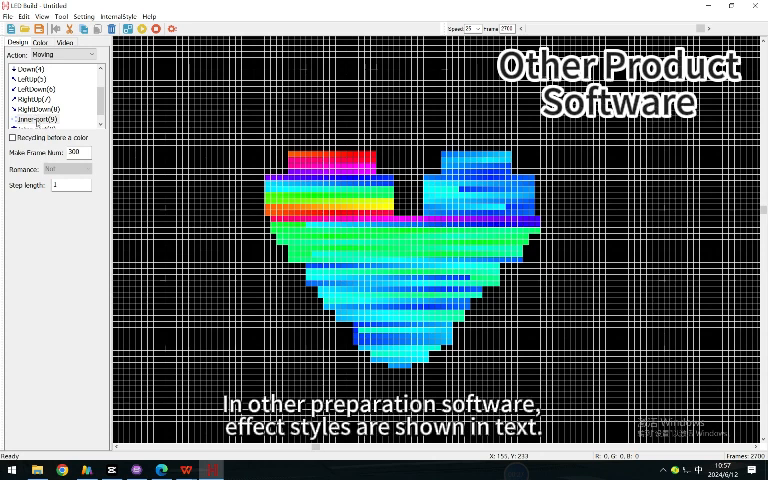
Step: Preview several effects from the Action list on the heart, ending with colour stripes over blue
{"action": "left_click", "coordinate": [44, 120]}
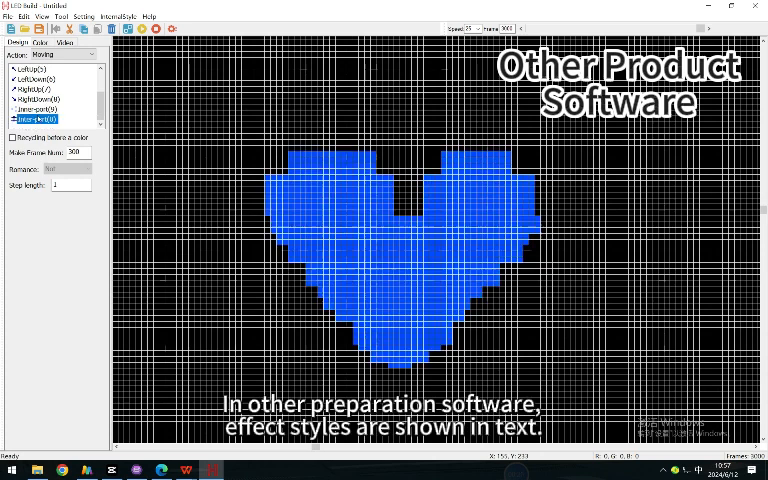
{"action": "left_click", "coordinate": [30, 108]}
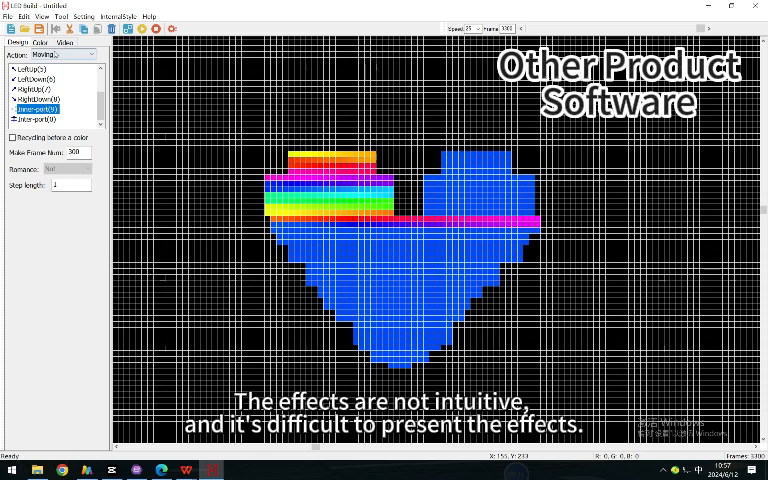
{"action": "left_click", "coordinate": [68, 48]}
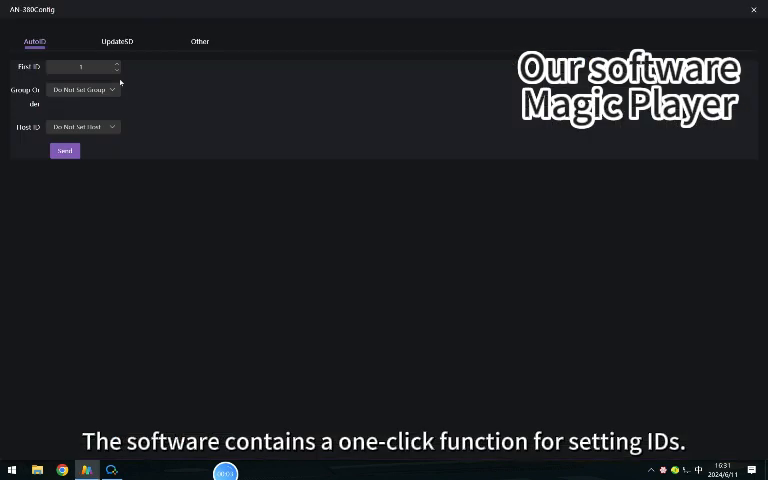
Step: Choose the controller group and host ID on the AutoID page and send them to the controllers
{"action": "left_click", "coordinate": [84, 88]}
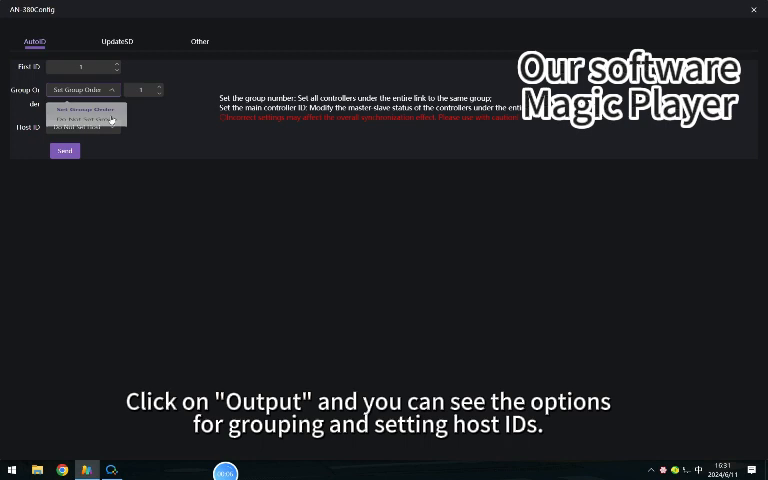
{"action": "left_click", "coordinate": [84, 126]}
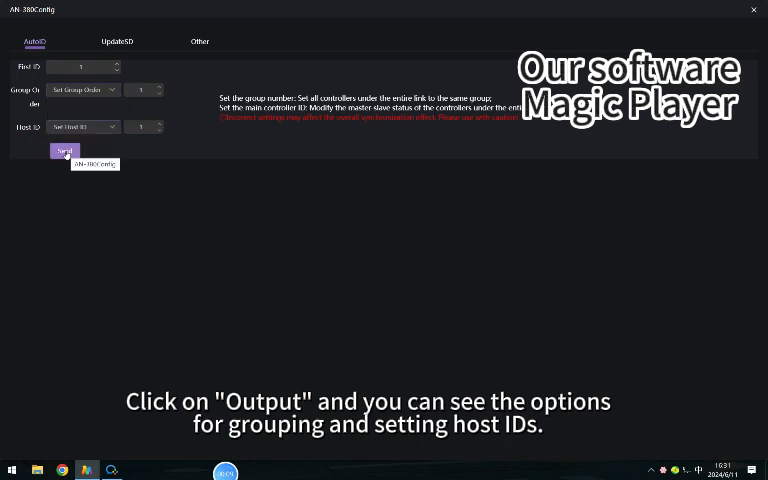
{"action": "left_click", "coordinate": [64, 152]}
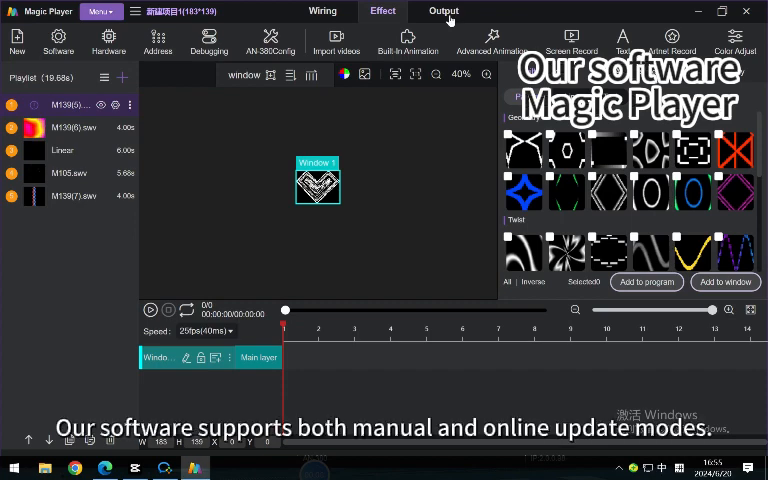
Step: Start the online SD file update from Output and tick the single online controller
{"action": "left_click", "coordinate": [444, 12]}
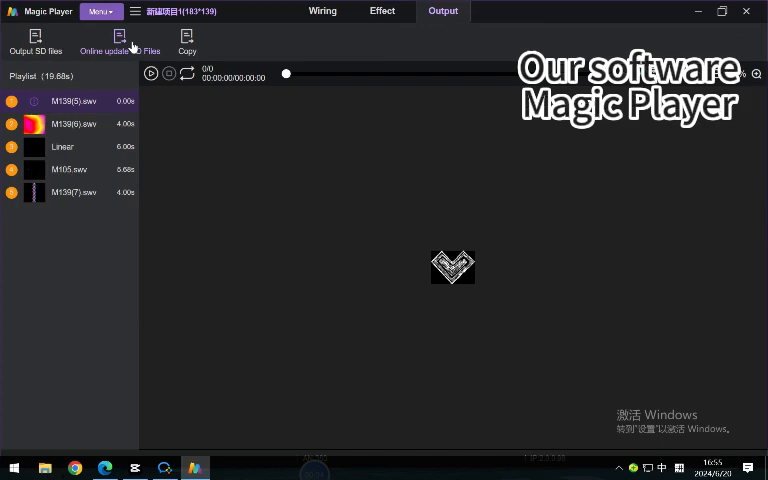
{"action": "left_click", "coordinate": [120, 50]}
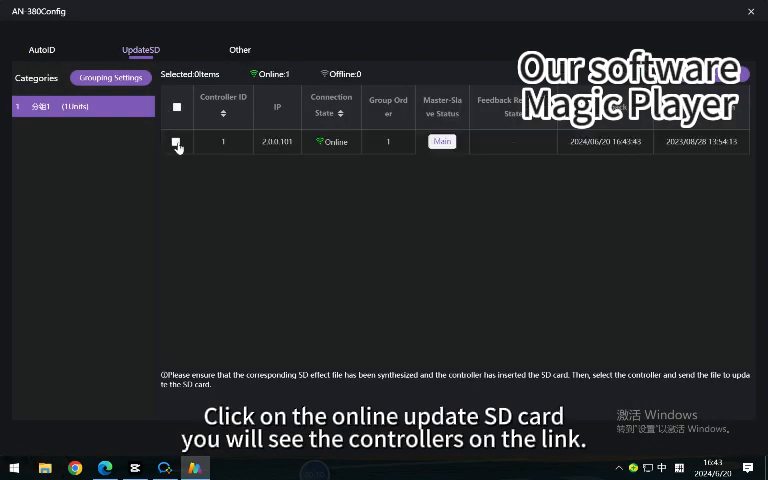
{"action": "left_click", "coordinate": [176, 140]}
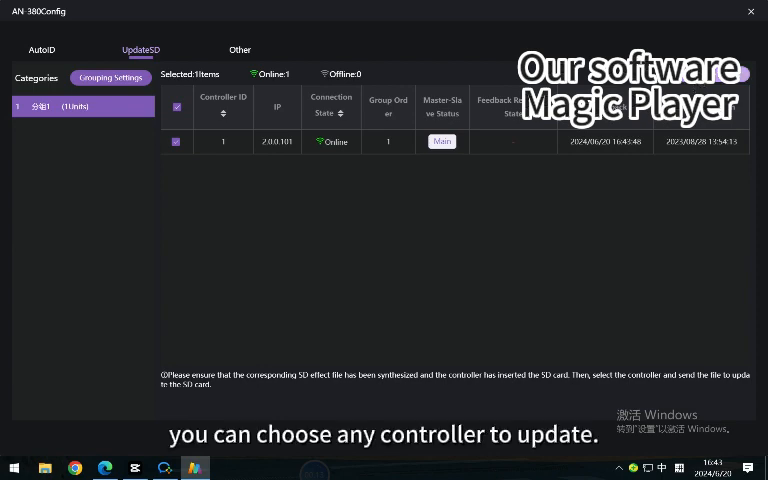